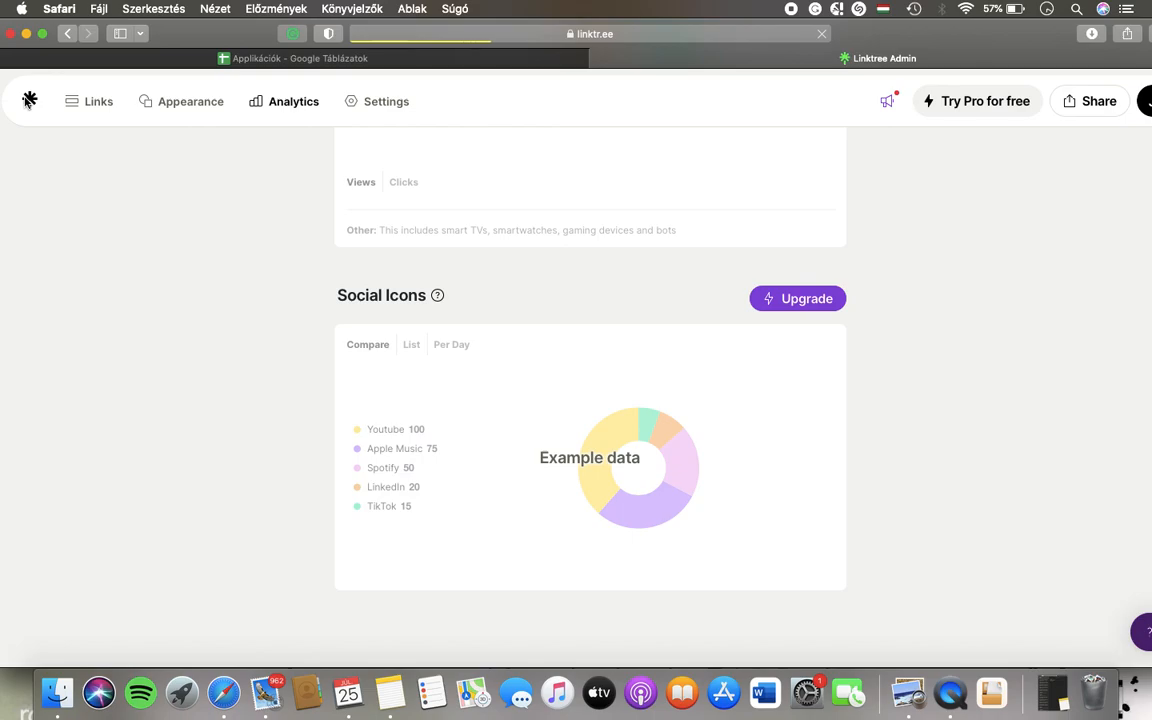
Return to the Links page showing ngfkjenjke.com and Instagram with 0 clicks
{"action": "left_click", "coordinate": [98, 101]}
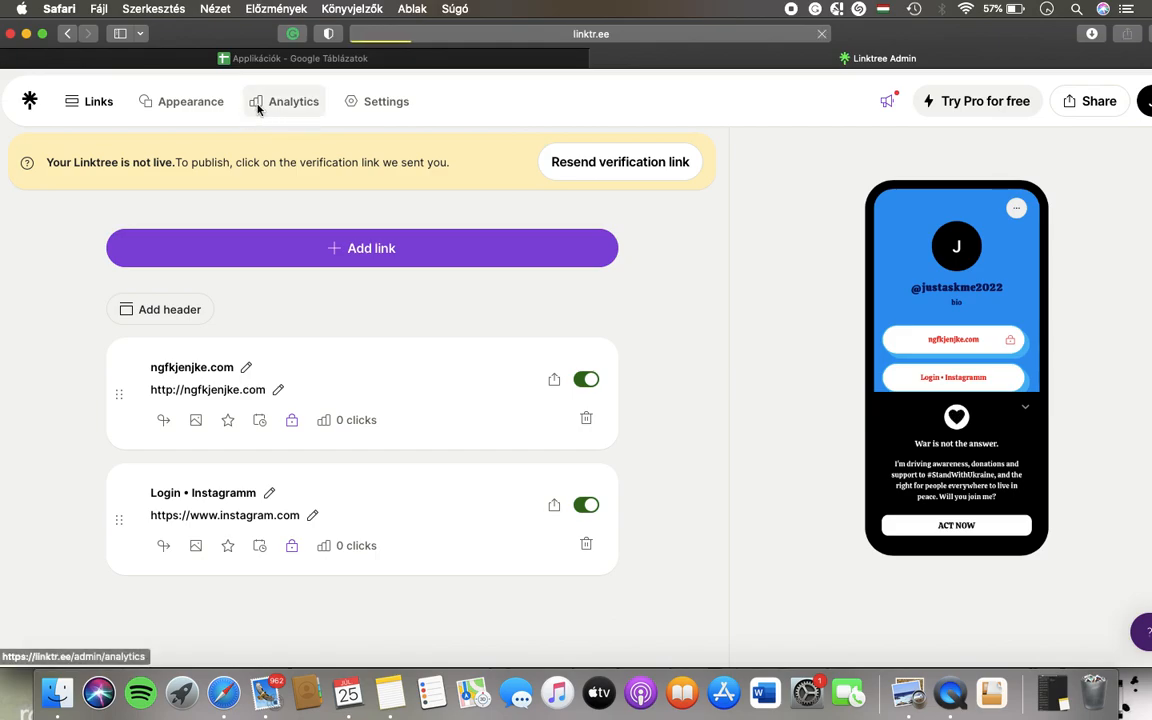
Open the Analytics page for the Jul 19–25, 2023 date range
{"action": "left_click", "coordinate": [293, 101]}
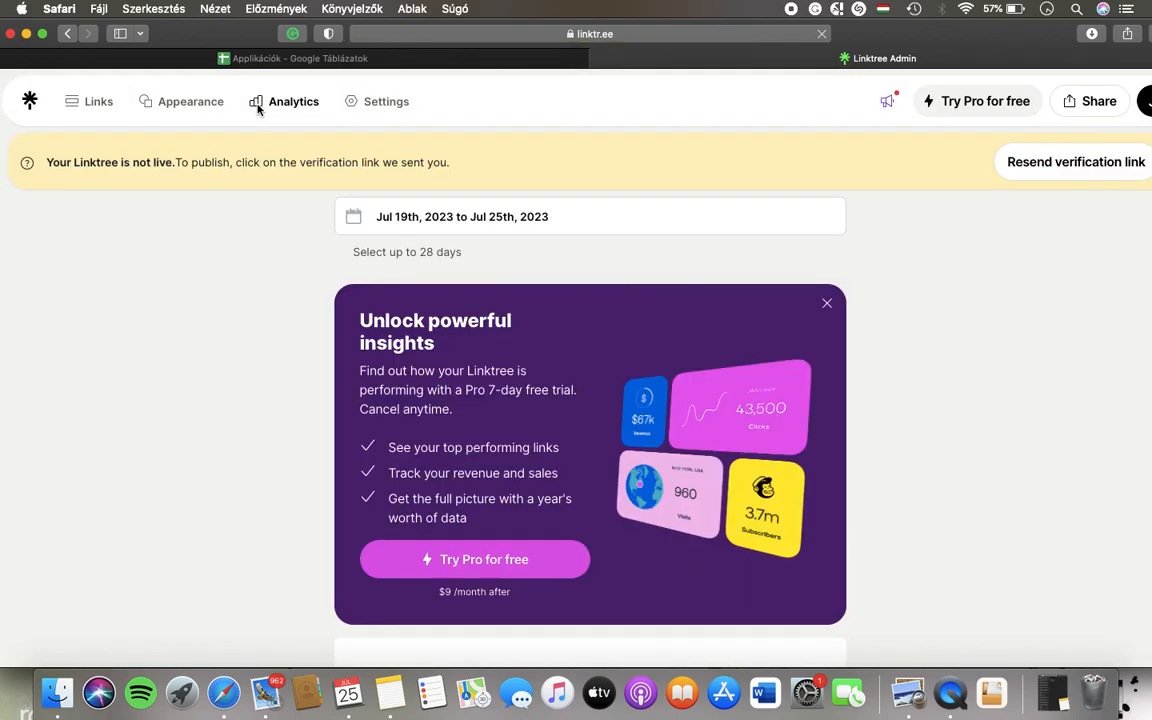
{"action": "mouse_move", "coordinate": [477, 430]}
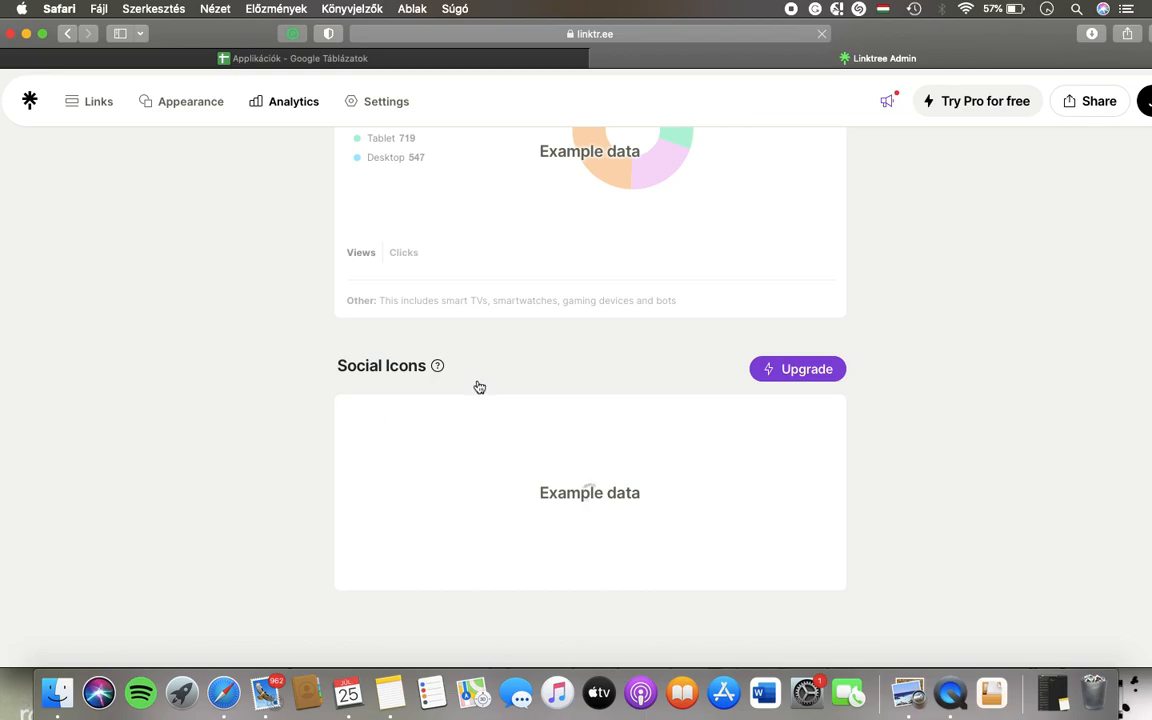
{"action": "scroll", "scroll_direction": "down", "scroll_amount": 3}
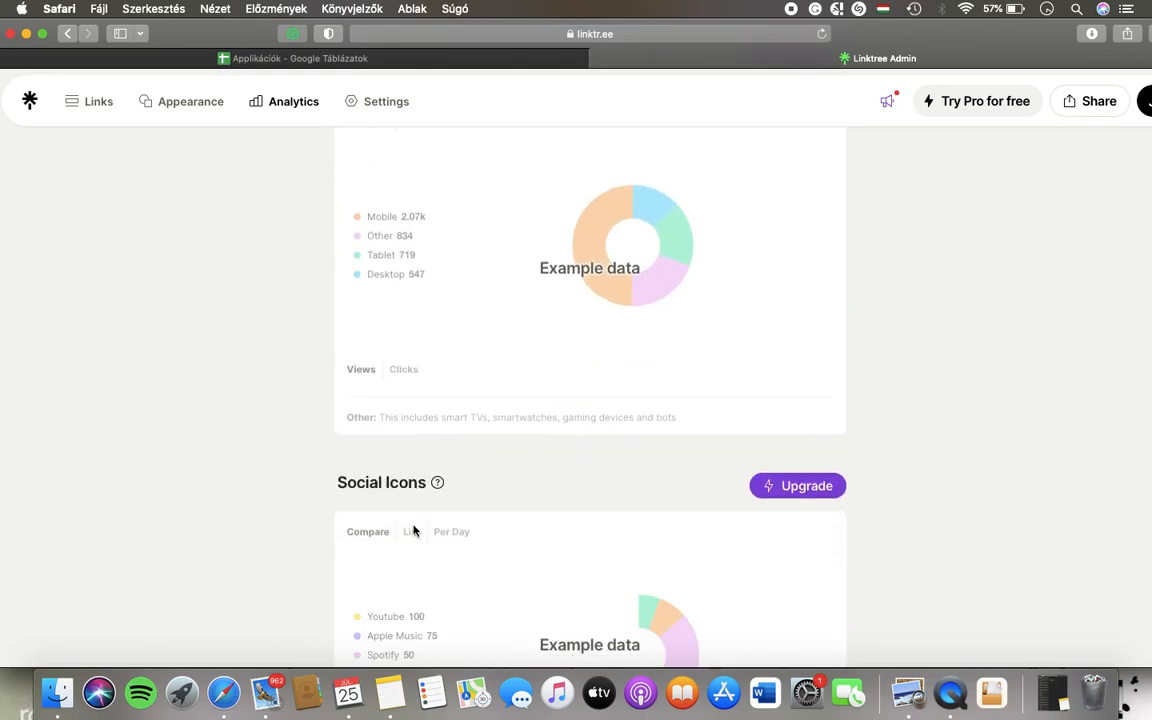
{"action": "scroll", "scroll_direction": "down", "scroll_amount": 3}
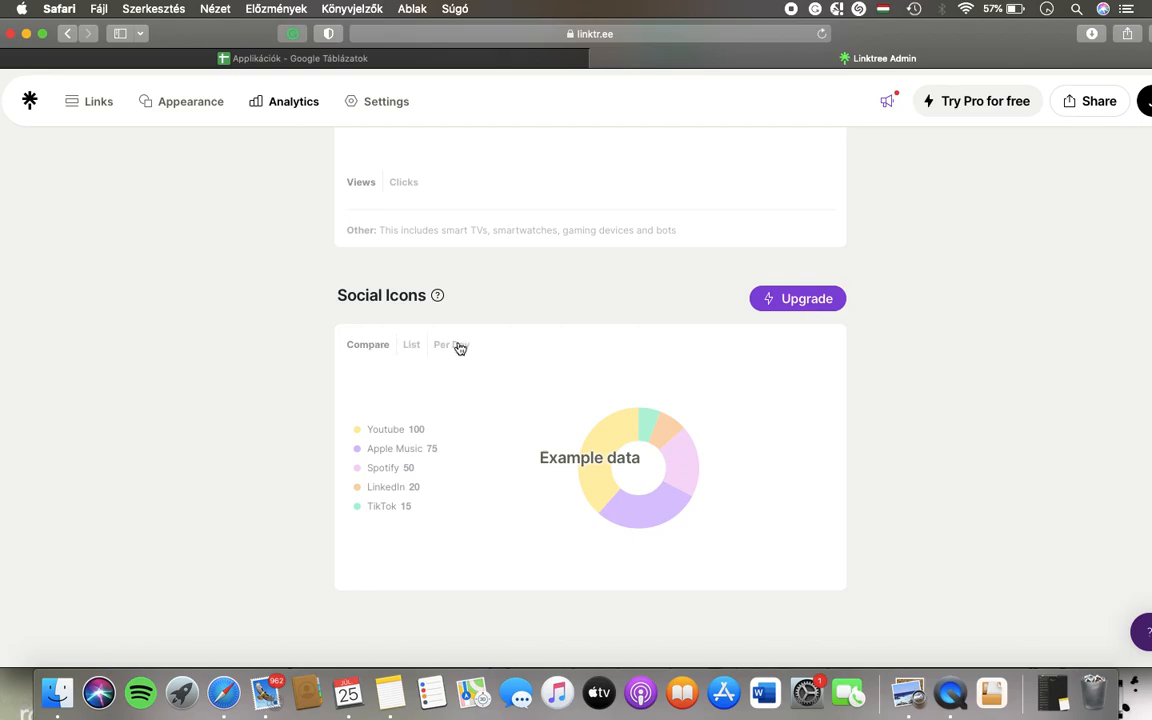
{"action": "mouse_move", "coordinate": [704, 474]}
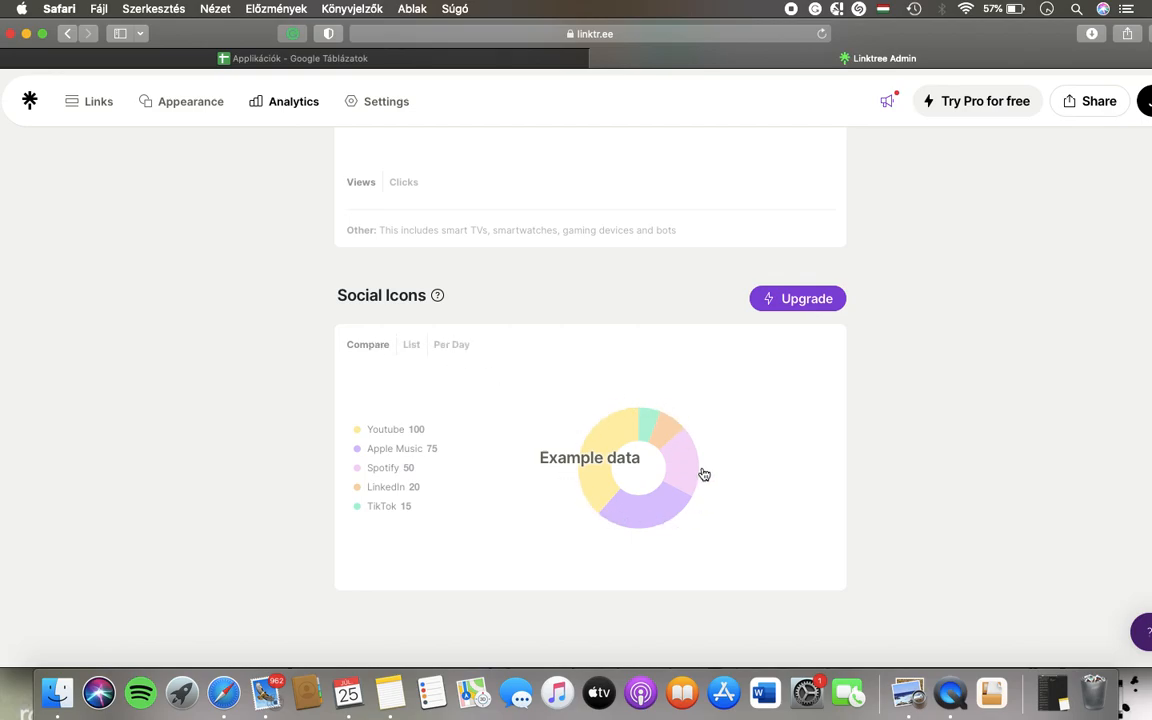
{"action": "mouse_move", "coordinate": [376, 432]}
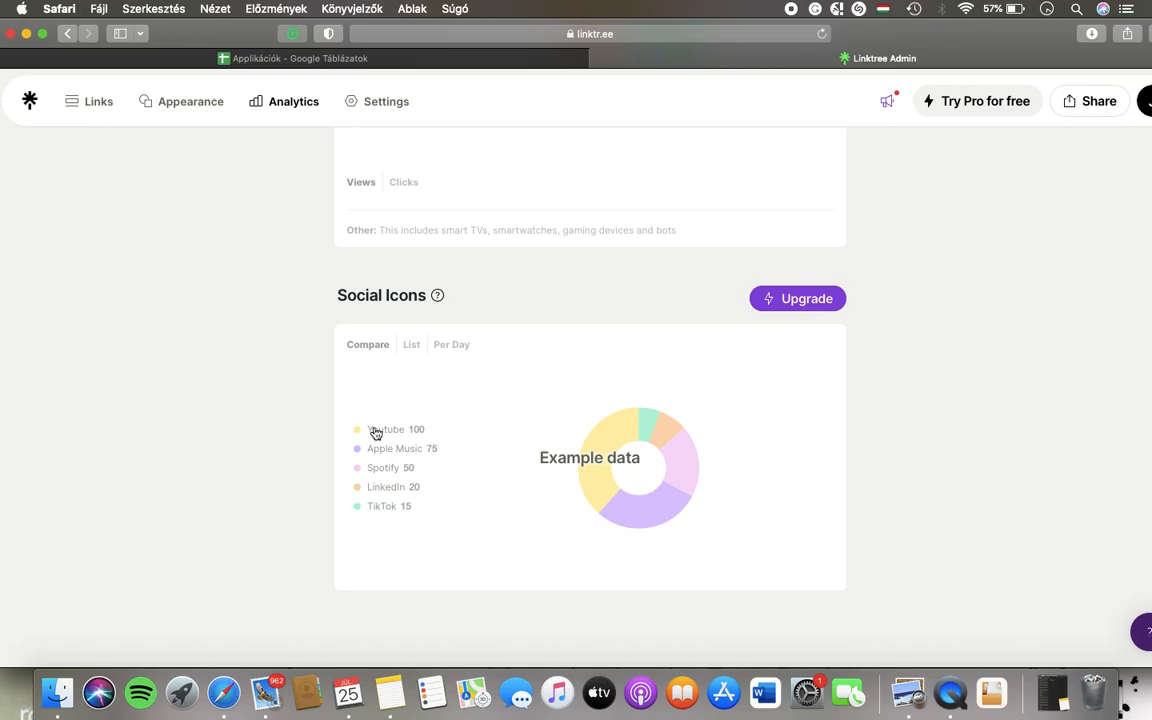
{"action": "mouse_move", "coordinate": [397, 444]}
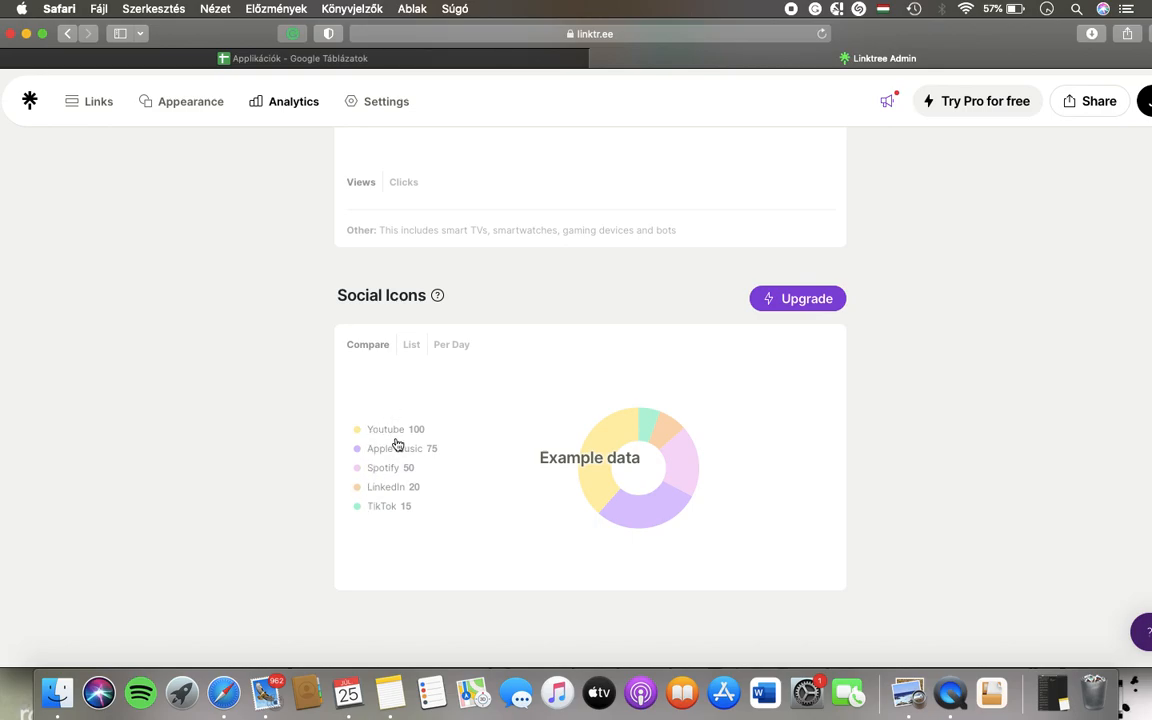
{"action": "mouse_move", "coordinate": [527, 548]}
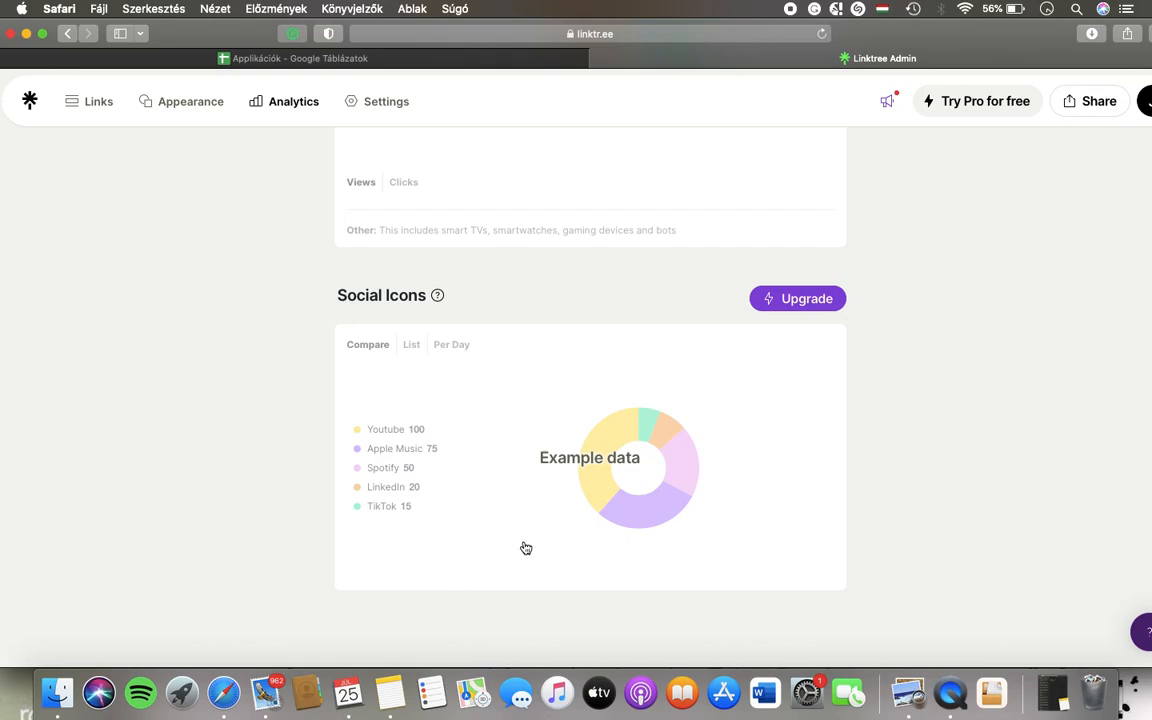
{"action": "mouse_move", "coordinate": [824, 332]}
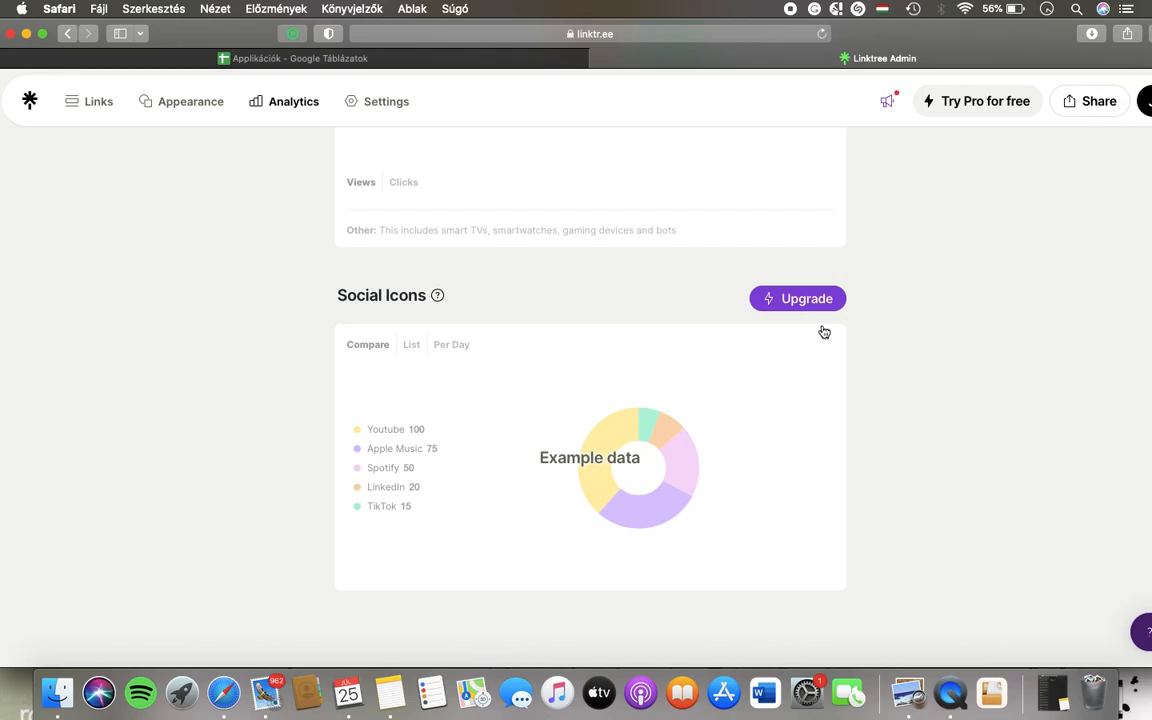
{"action": "mouse_move", "coordinate": [800, 298]}
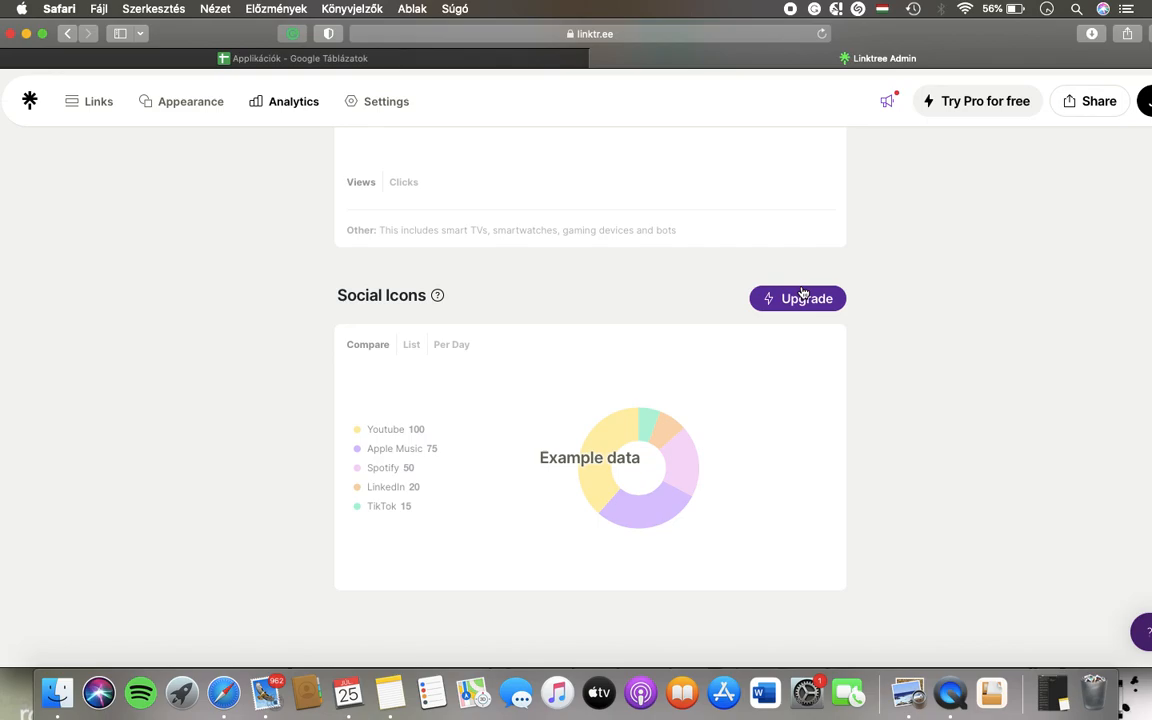